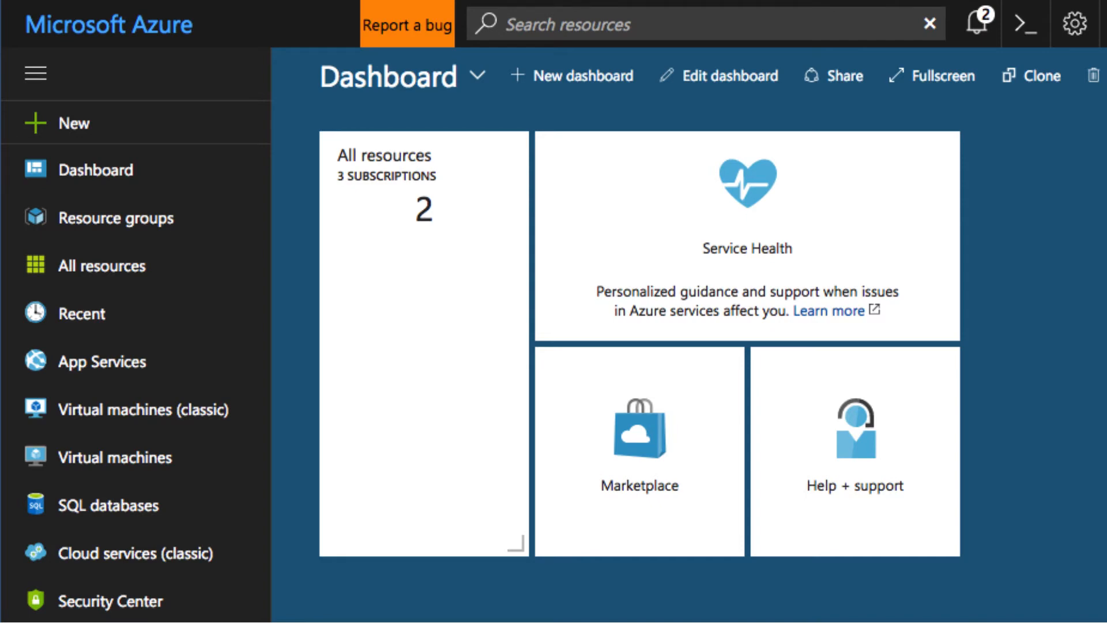
Step: Start a new Mobile App from New > Web + Mobile under the Visual Studio Enterprise subscription
click(70, 122)
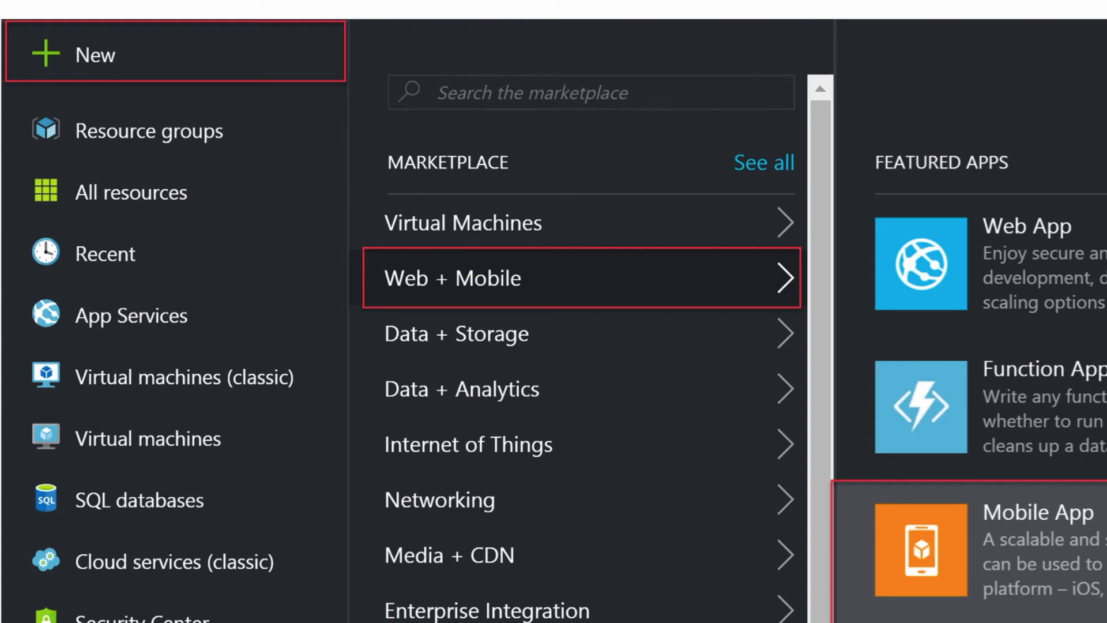
click(920, 550)
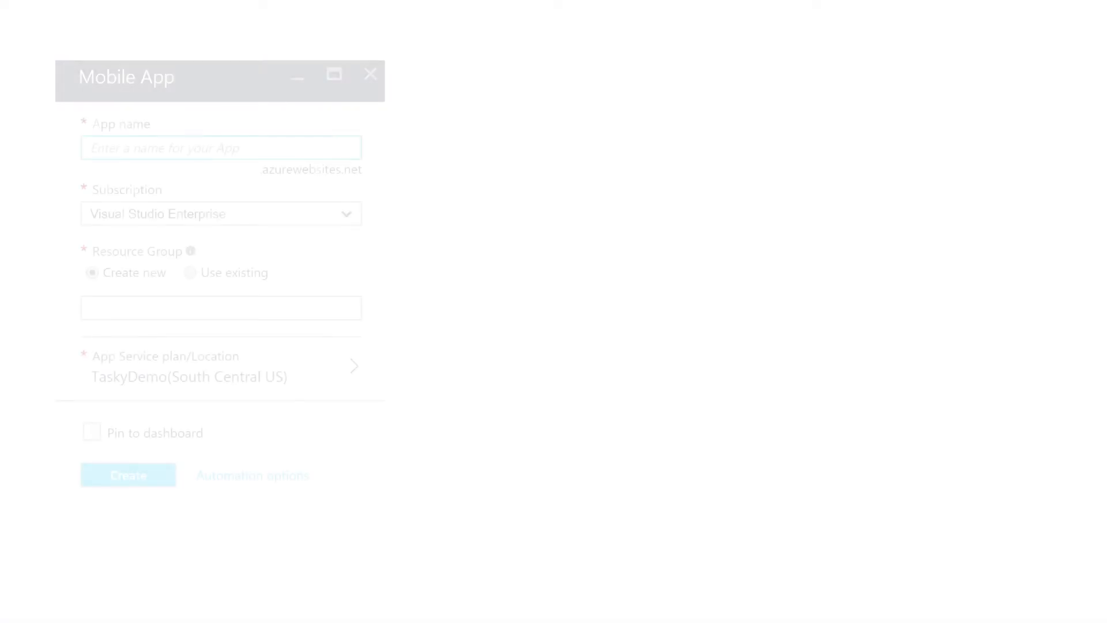